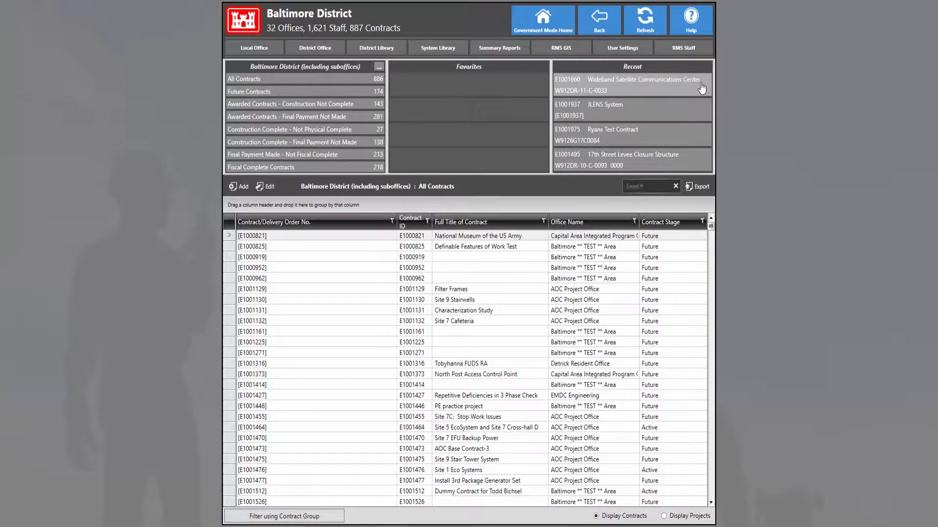
# Open the Wideband Satellite Communications Center contract from the Recent panel.
pyautogui.click(643, 79)
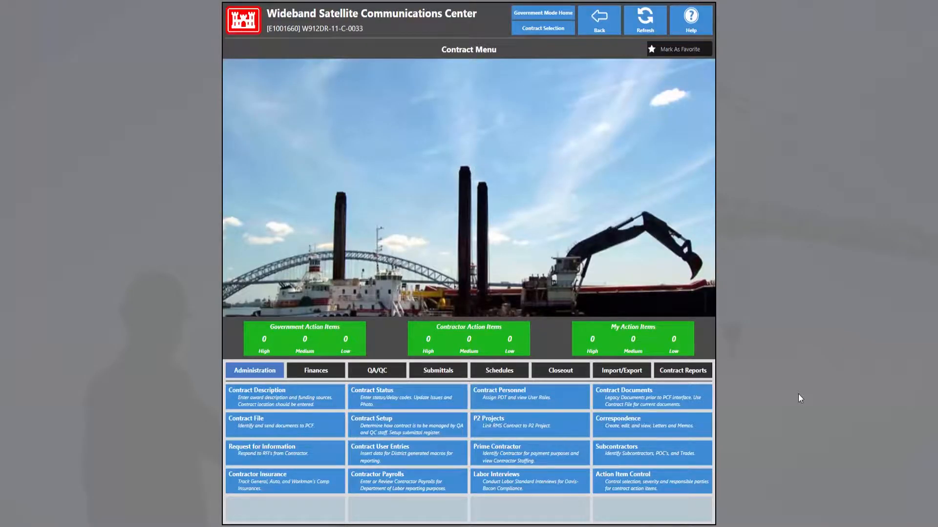
pyautogui.moveTo(665, 495)
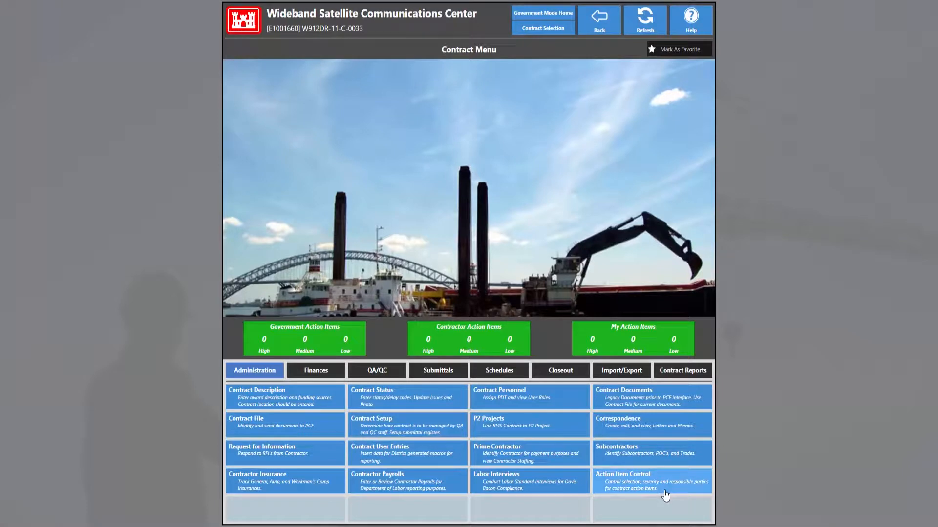
# In Action Item Control, enable the 'Activity scheduled finish date has passed' item.
pyautogui.click(651, 481)
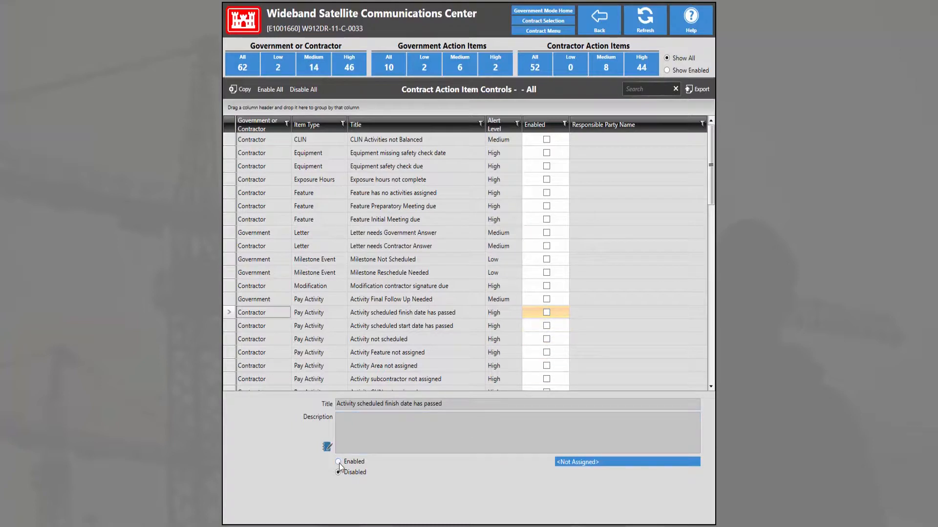
pyautogui.click(338, 461)
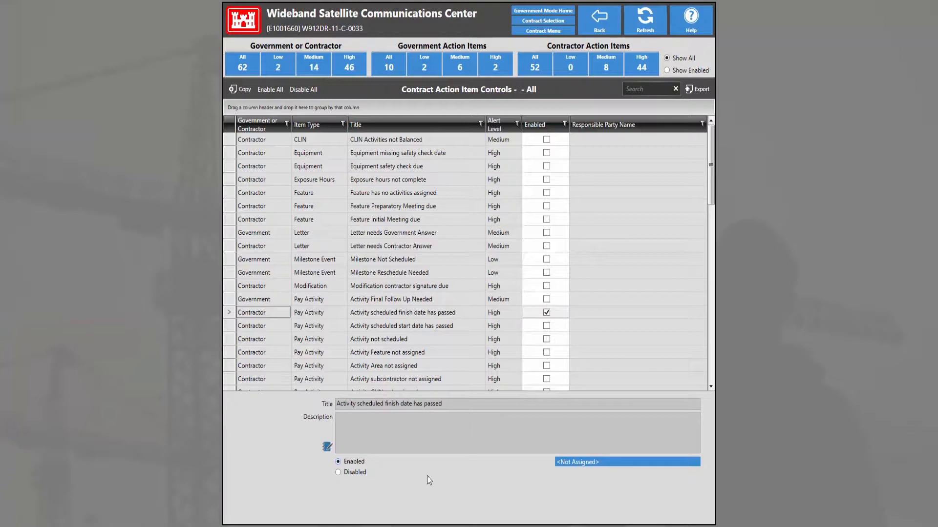
pyautogui.moveTo(515, 472)
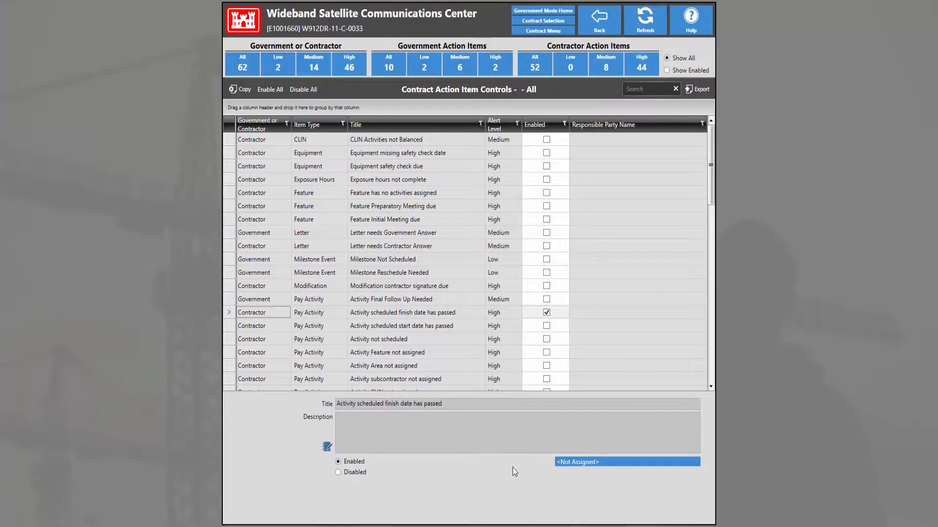
pyautogui.moveTo(677, 470)
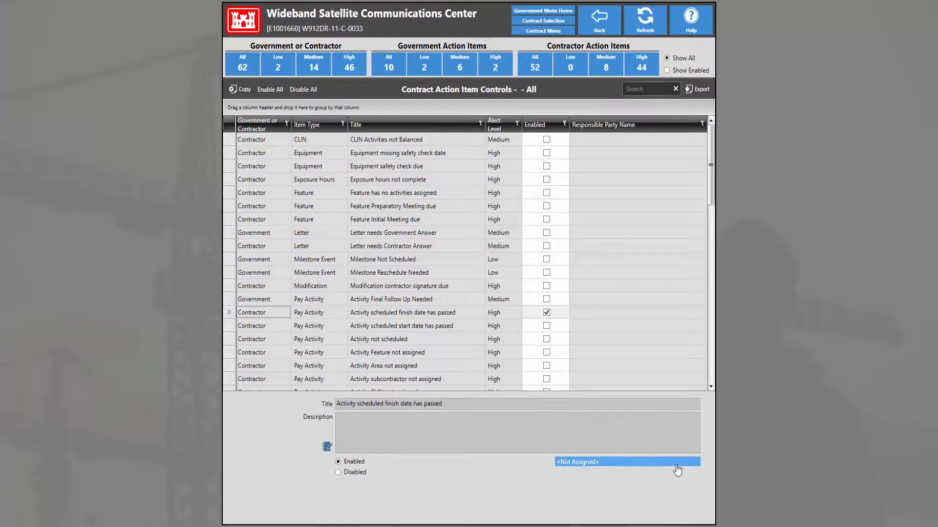
pyautogui.click(627, 461)
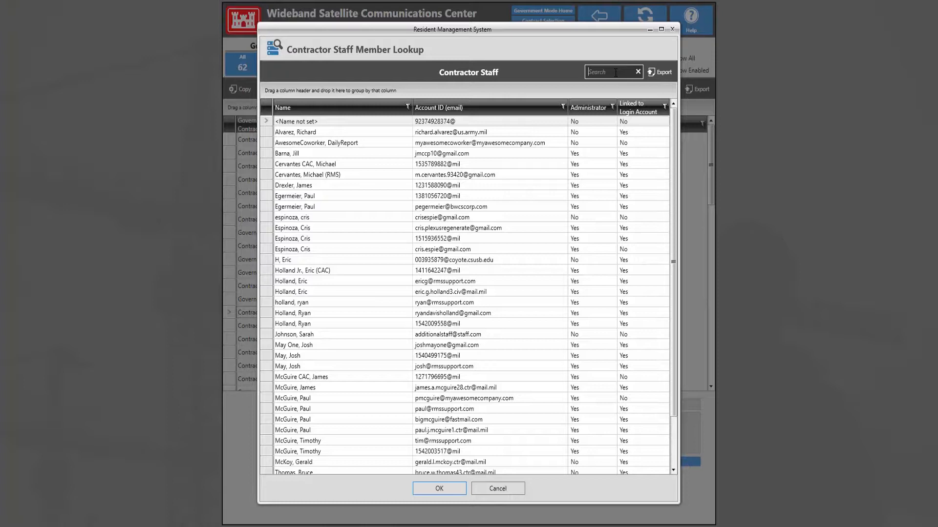
pyautogui.write('holland')
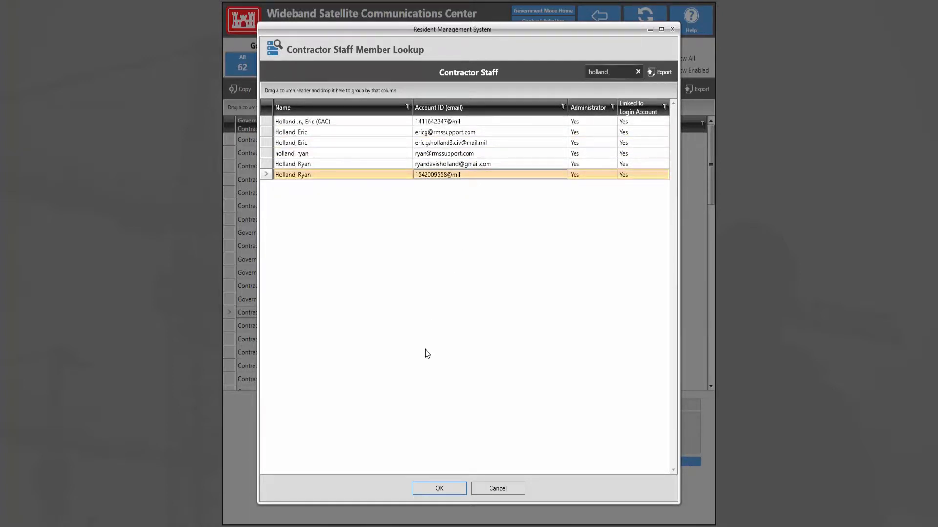
pyautogui.click(439, 488)
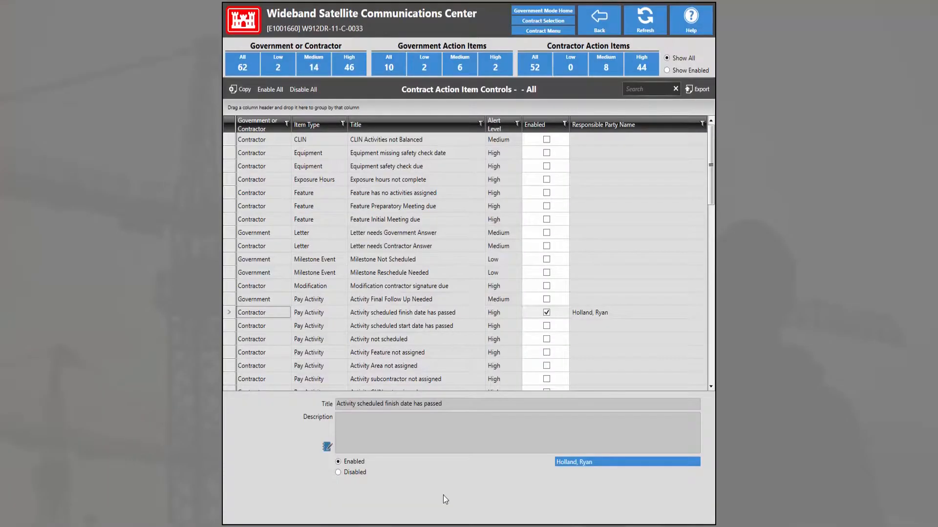
pyautogui.moveTo(627, 322)
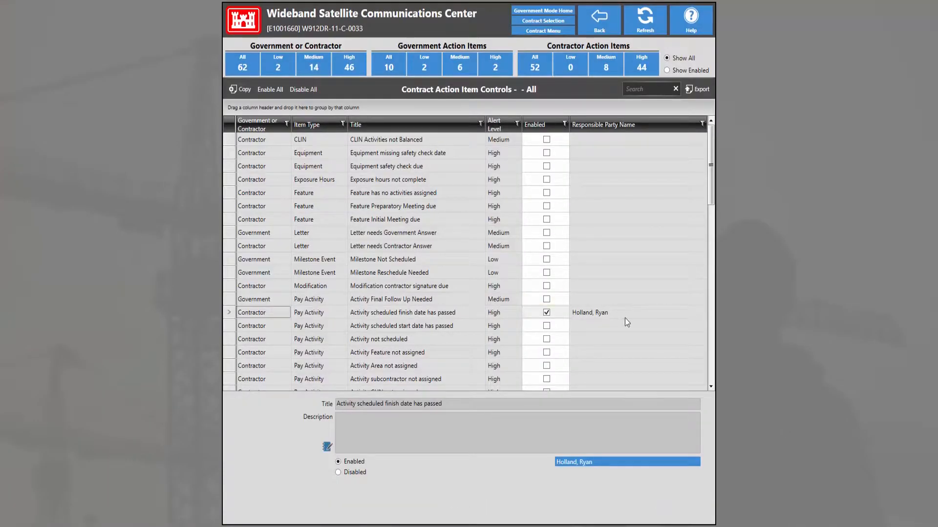
pyautogui.click(545, 325)
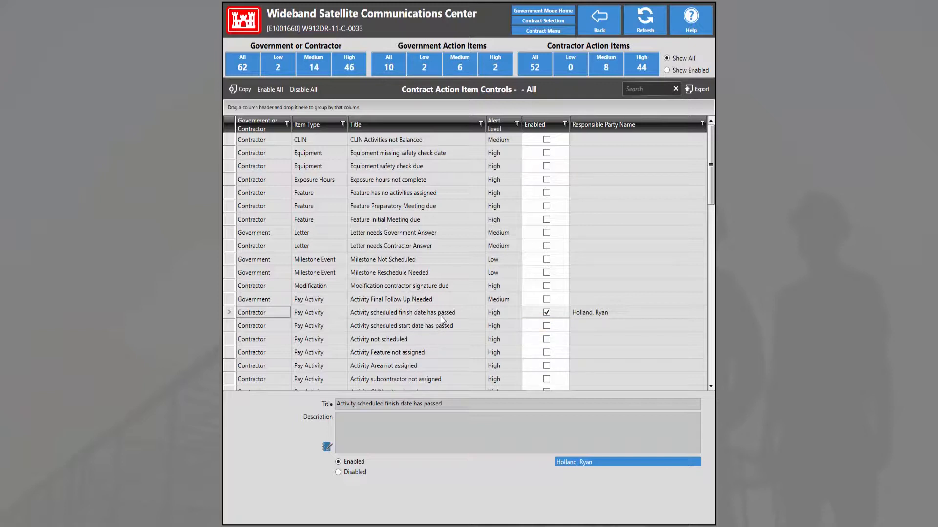
pyautogui.moveTo(614, 318)
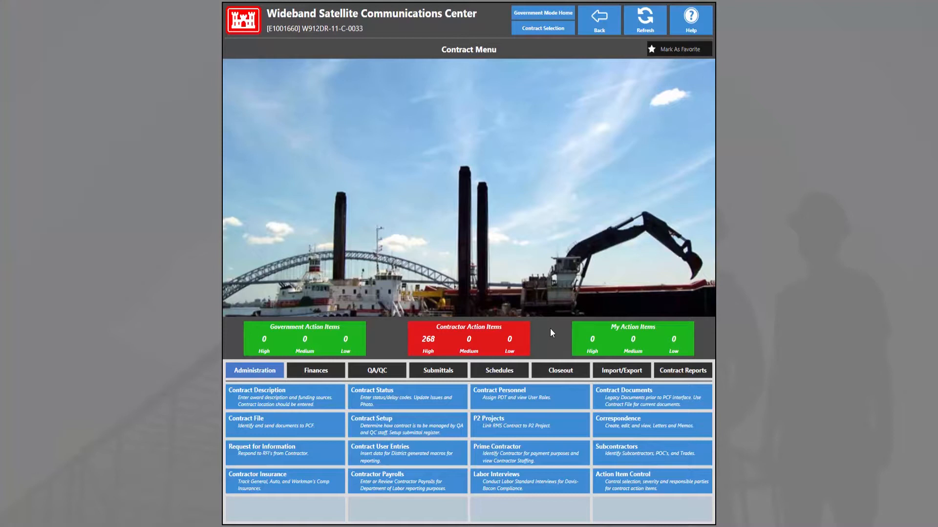
pyautogui.moveTo(509, 347)
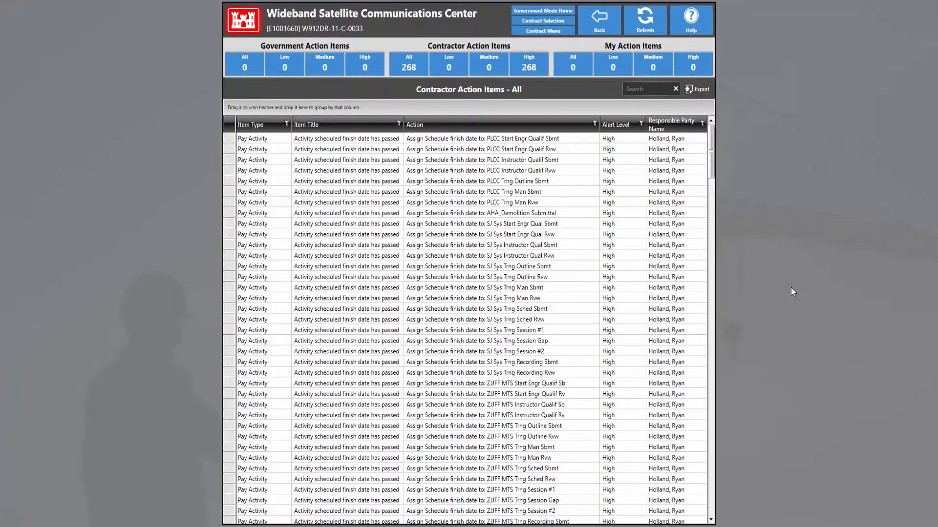
# Review assigned finish-date action items in the list, including the AHA_Demolition Submittal item.
pyautogui.click(478, 181)
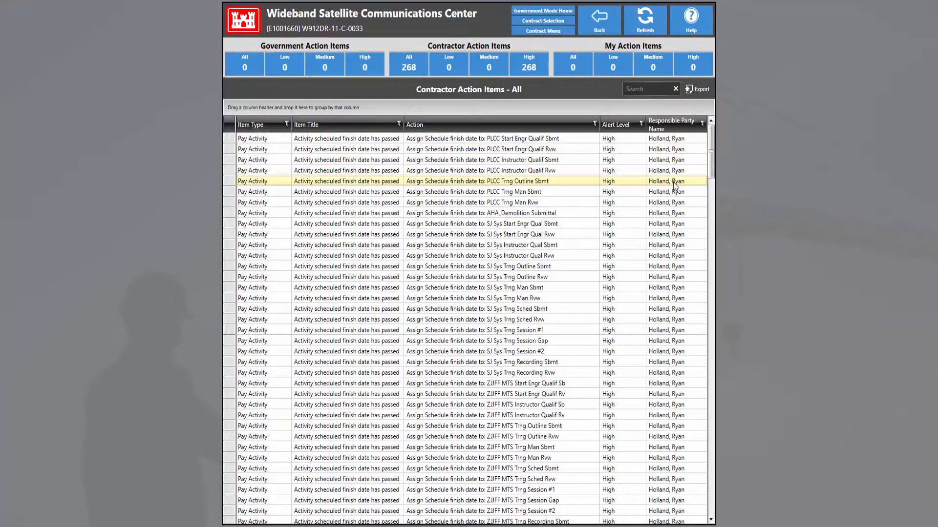
pyautogui.scroll(-3)
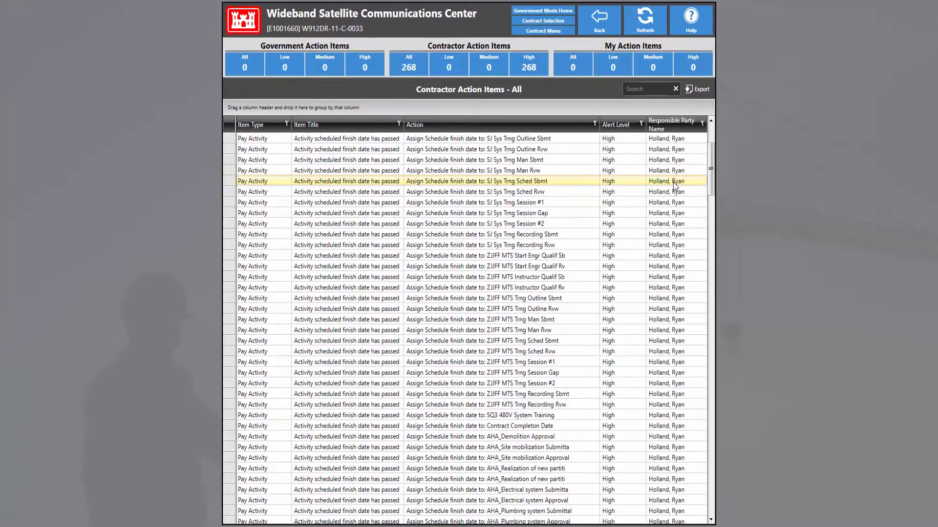
pyautogui.scroll(-3)
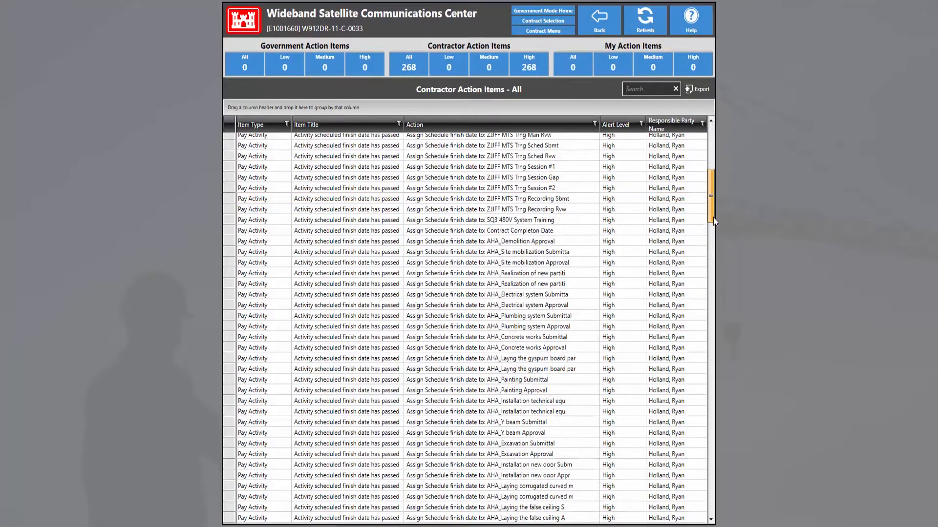
pyautogui.scroll(3)
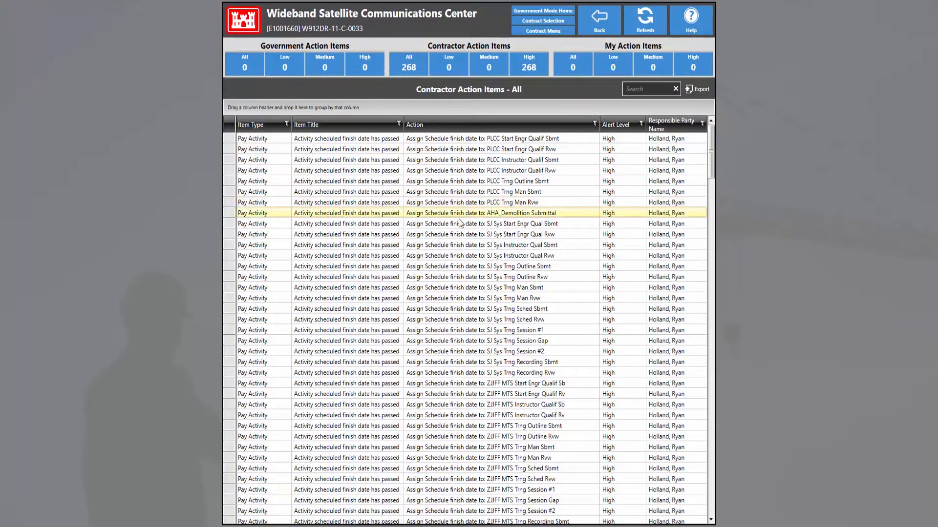
pyautogui.click(479, 287)
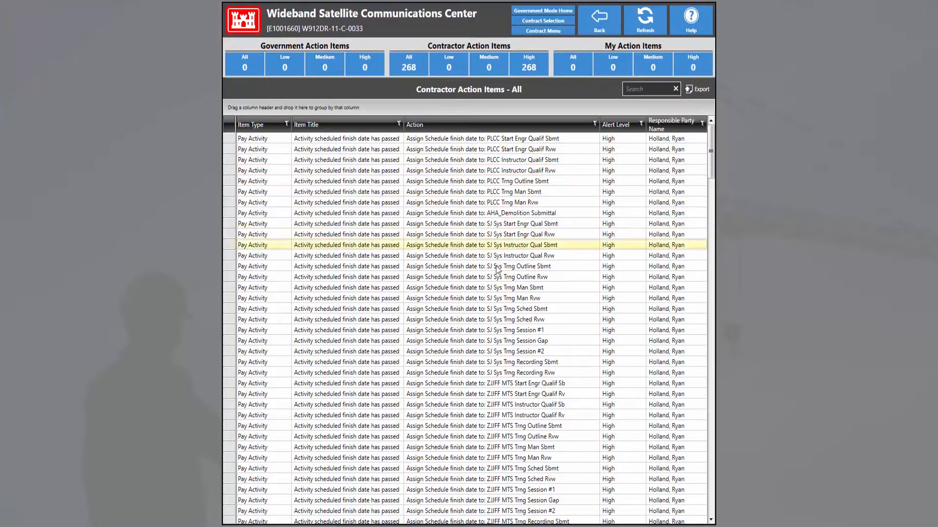
pyautogui.click(499, 404)
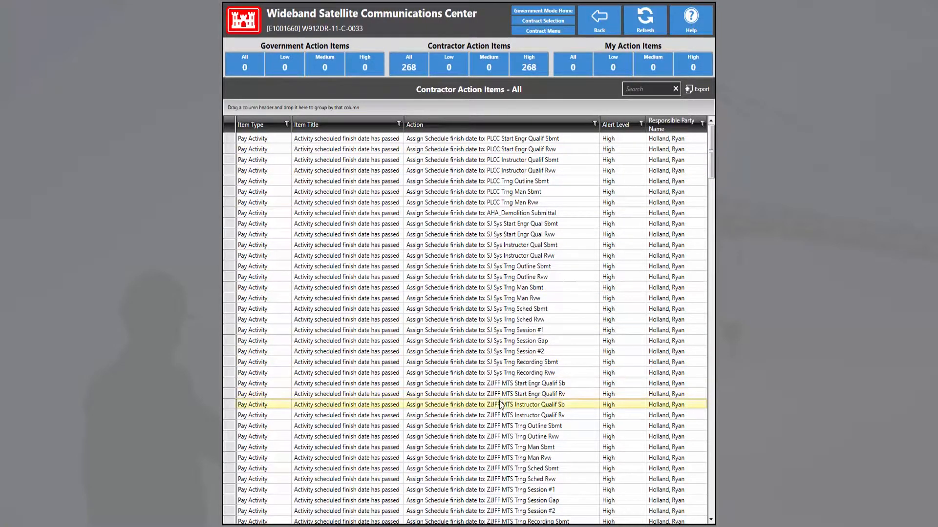
pyautogui.moveTo(487, 405)
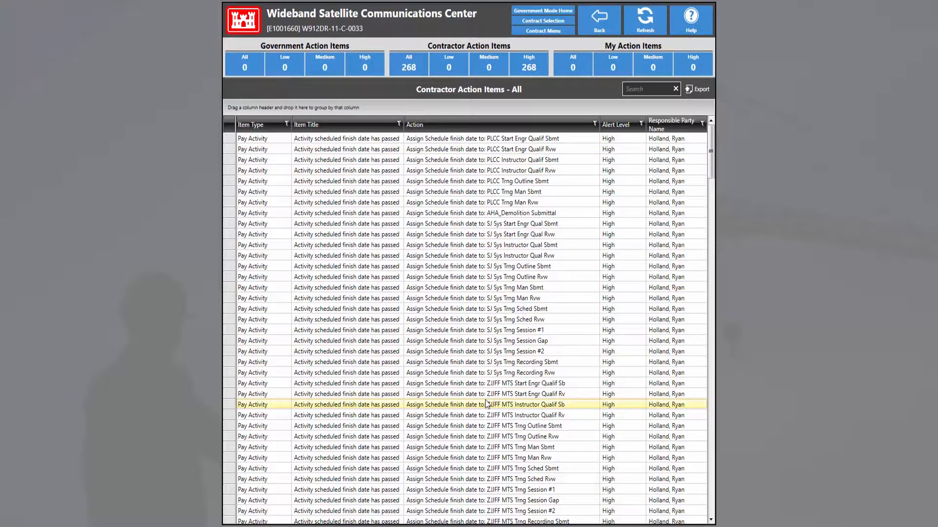